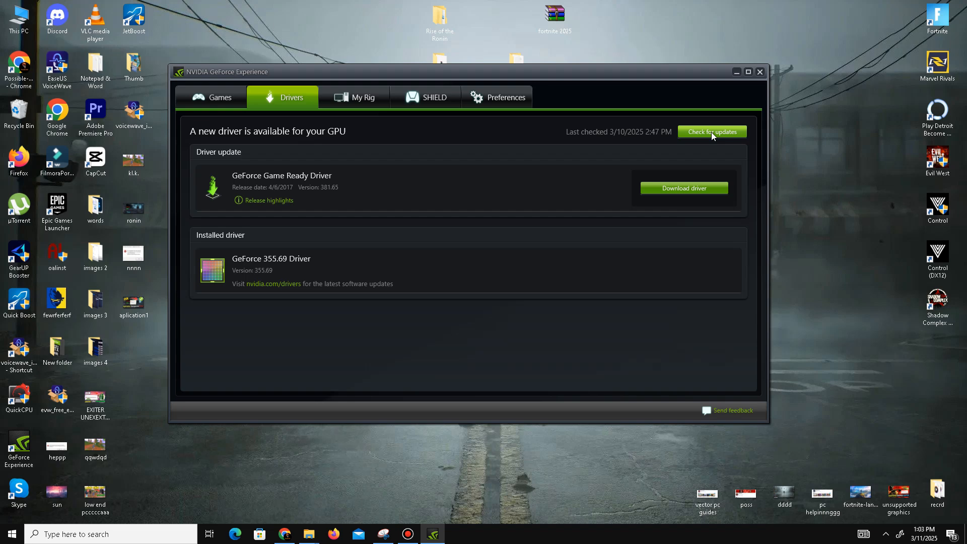
mouse_move(704, 6)
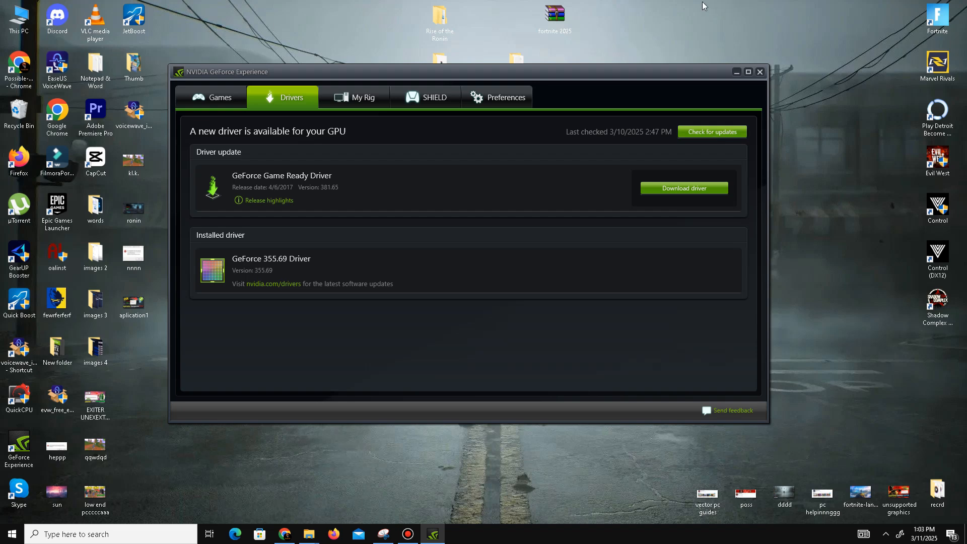
- Run the Directx 12 installer, declining the Bing Bar offer, until it reports DirectX already installed
left_click(759, 71)
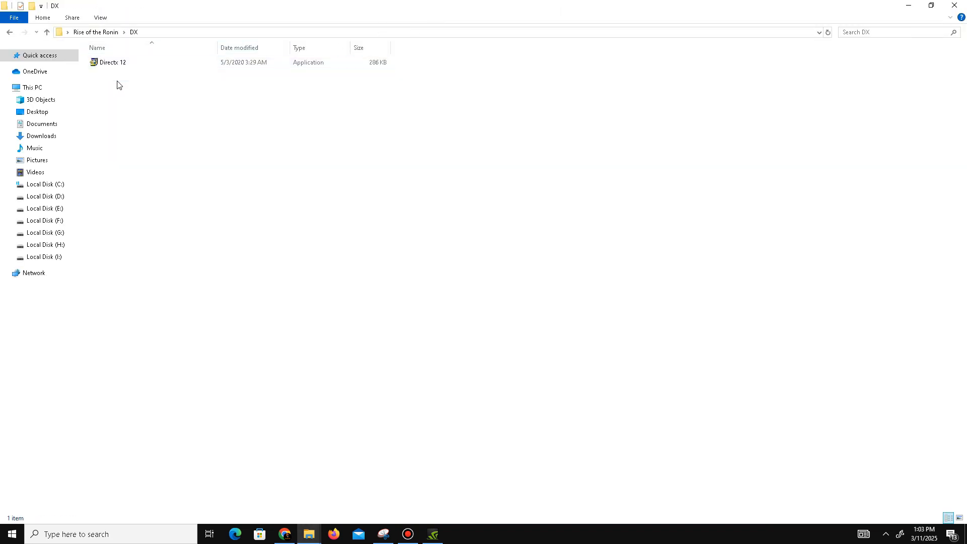
left_click(110, 62)
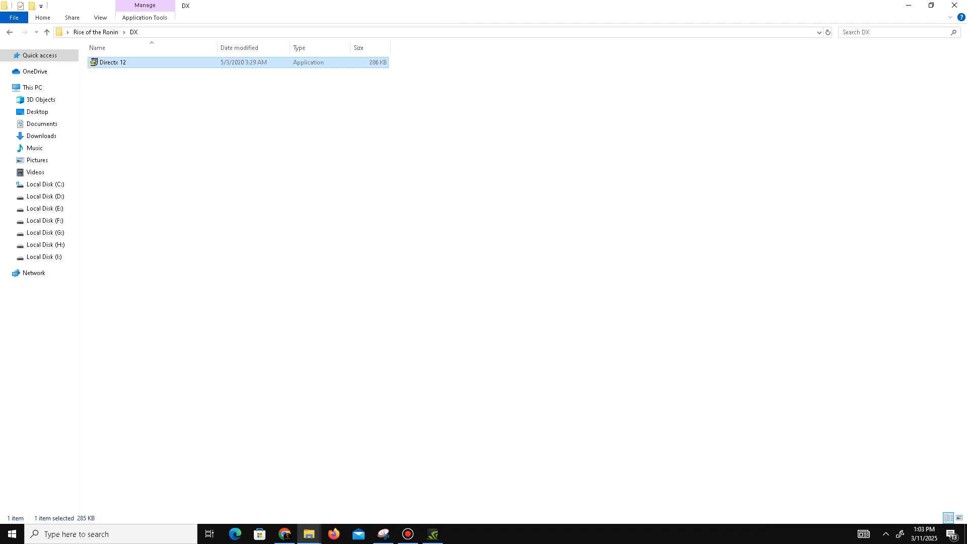
double_click(111, 62)
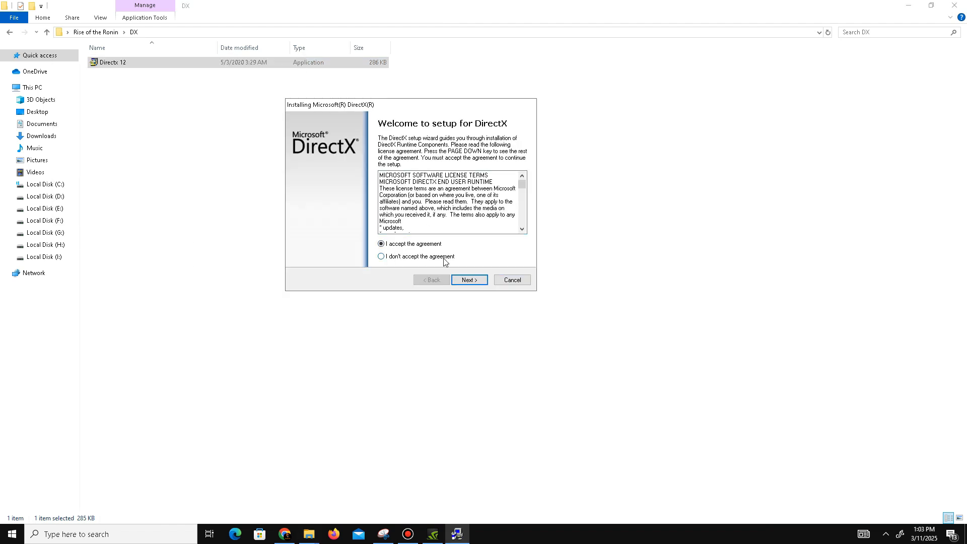
left_click(469, 279)
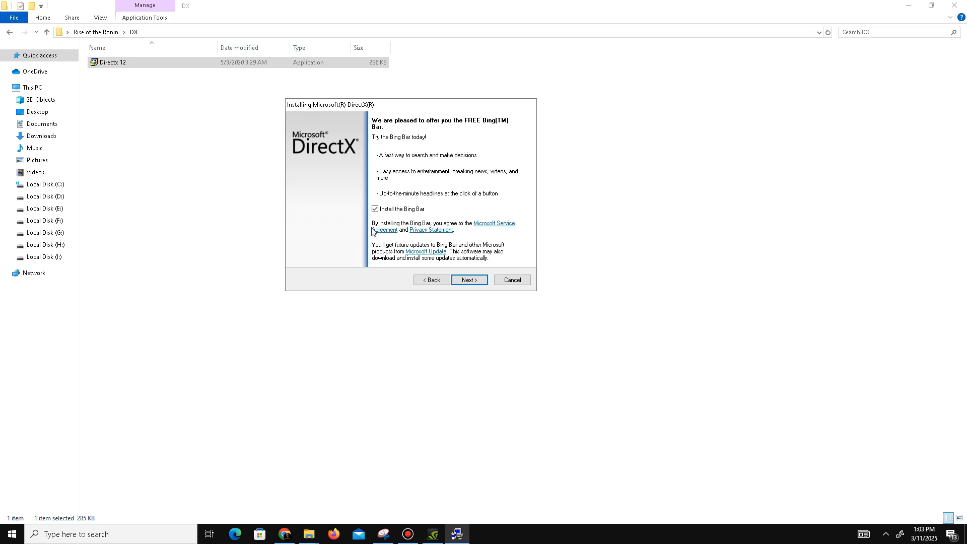
left_click(469, 280)
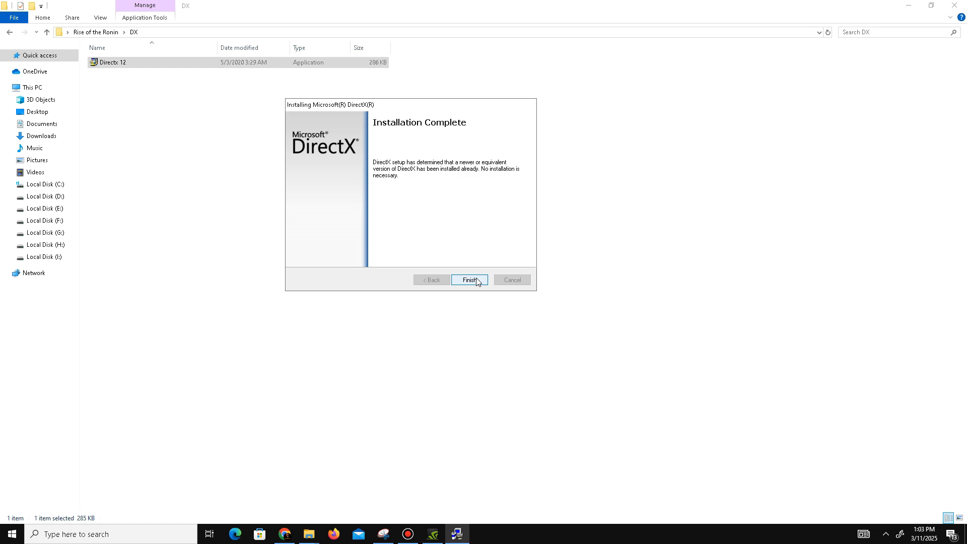
left_click(470, 280)
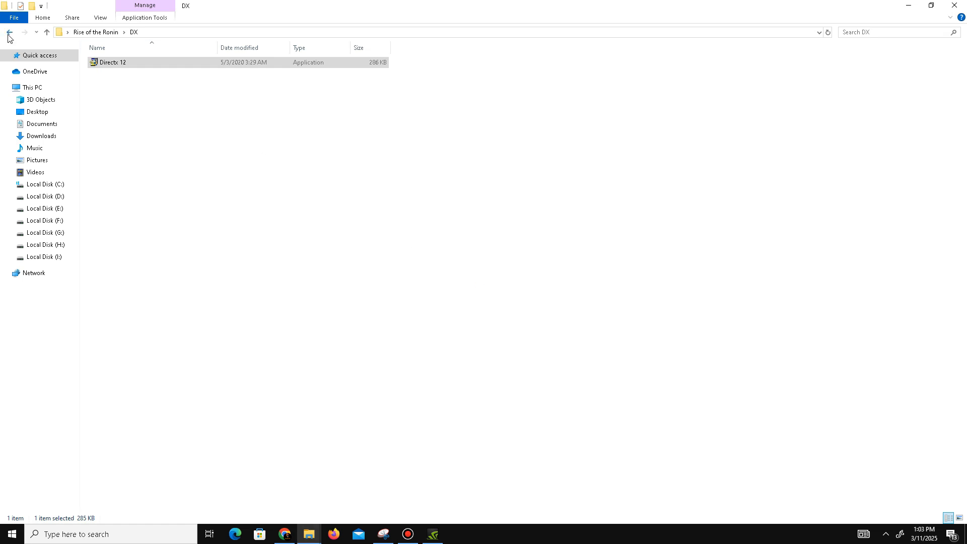
- Return to Rise of the Ronin and open the Visual Retributions! folder
left_click(10, 32)
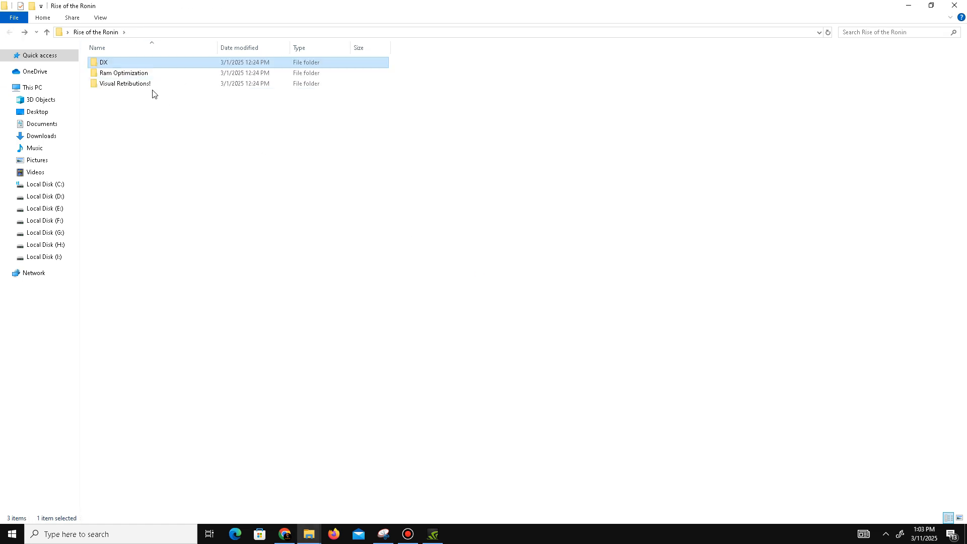
double_click(126, 83)
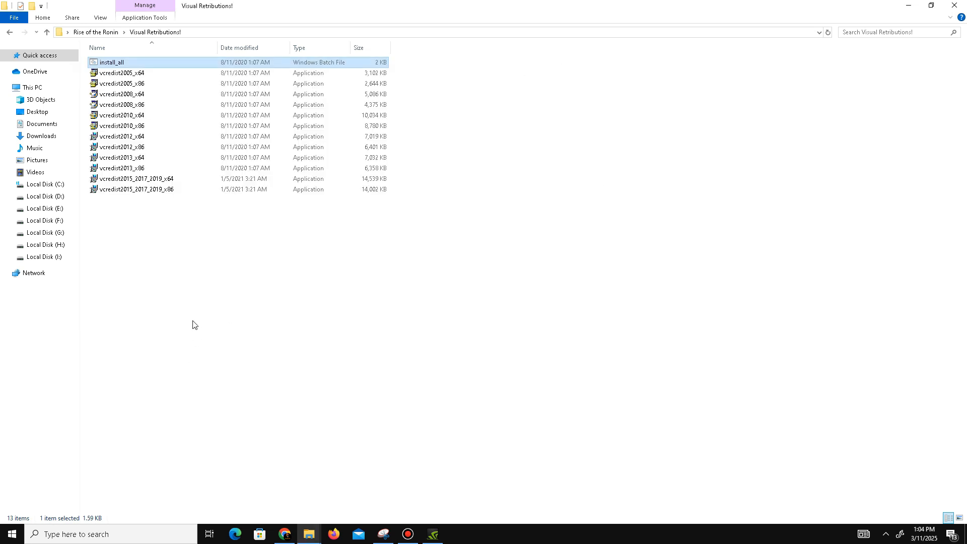
- Open Settings and confirm all apps are off under Privacy > Background apps
key("ctrl+a")
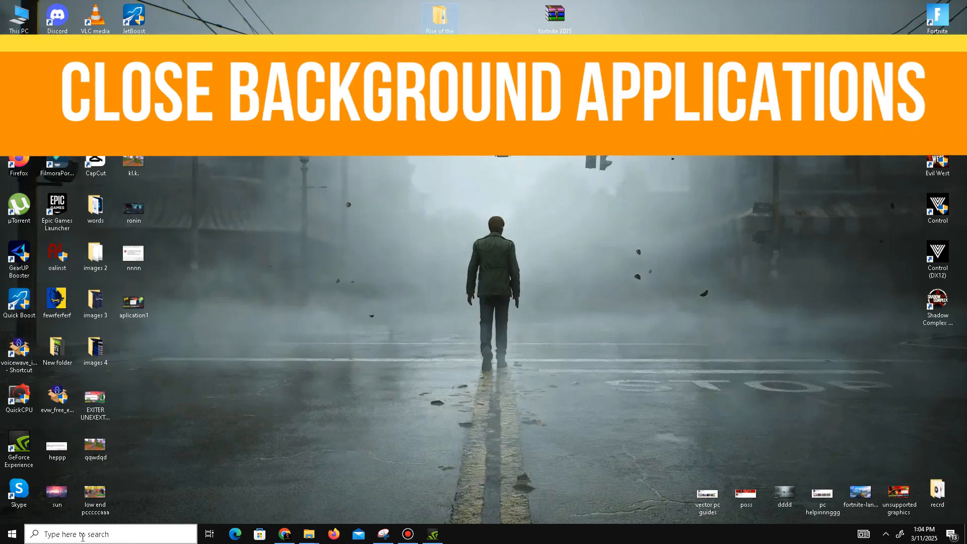
left_click(6, 534)
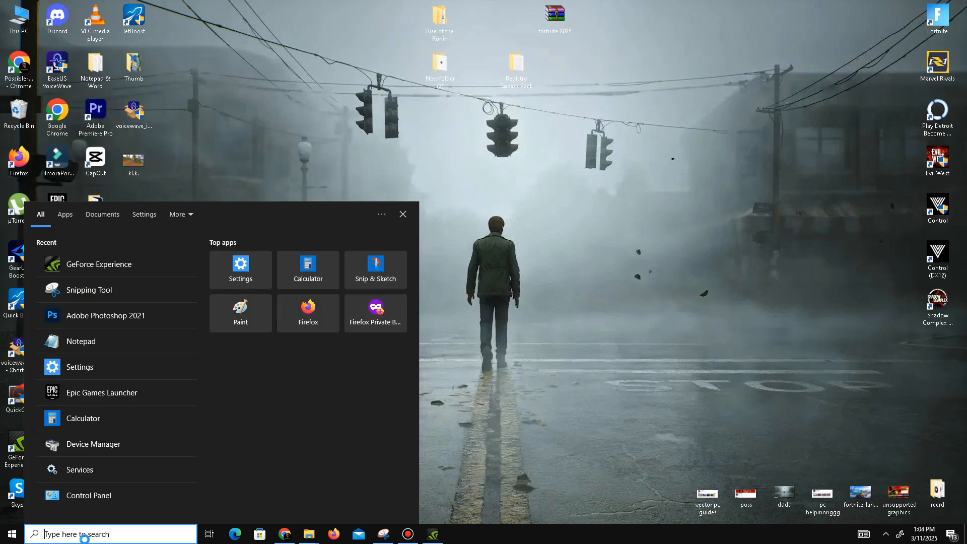
type("settings")
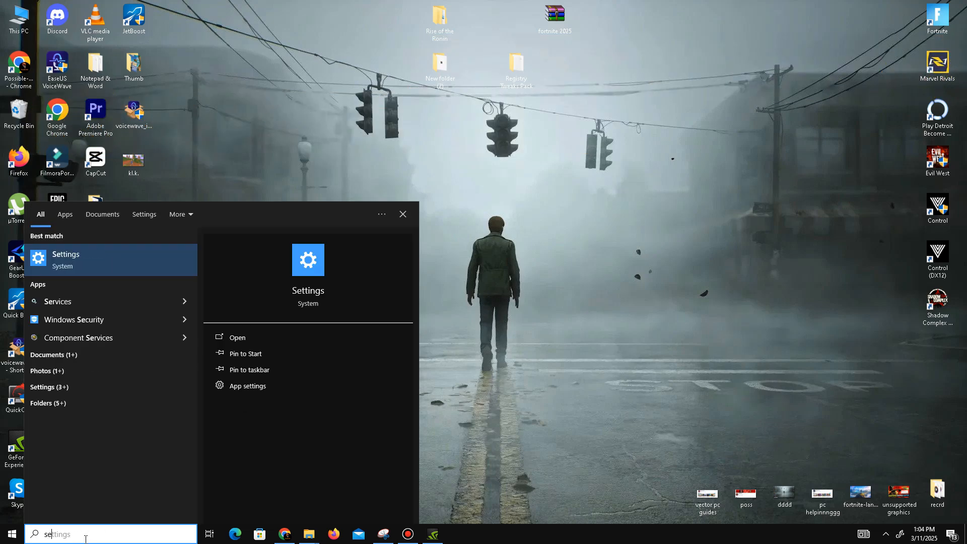
left_click(66, 258)
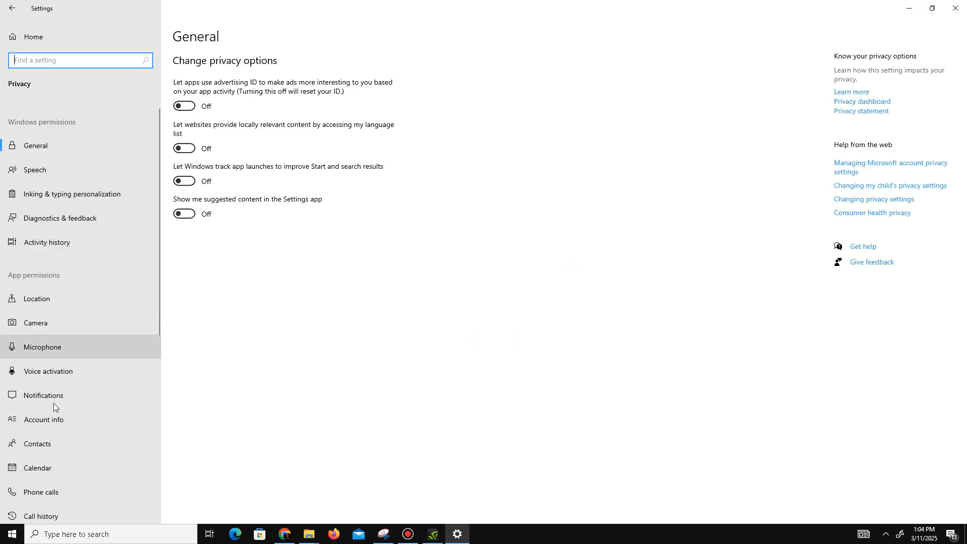
scroll("down", 3)
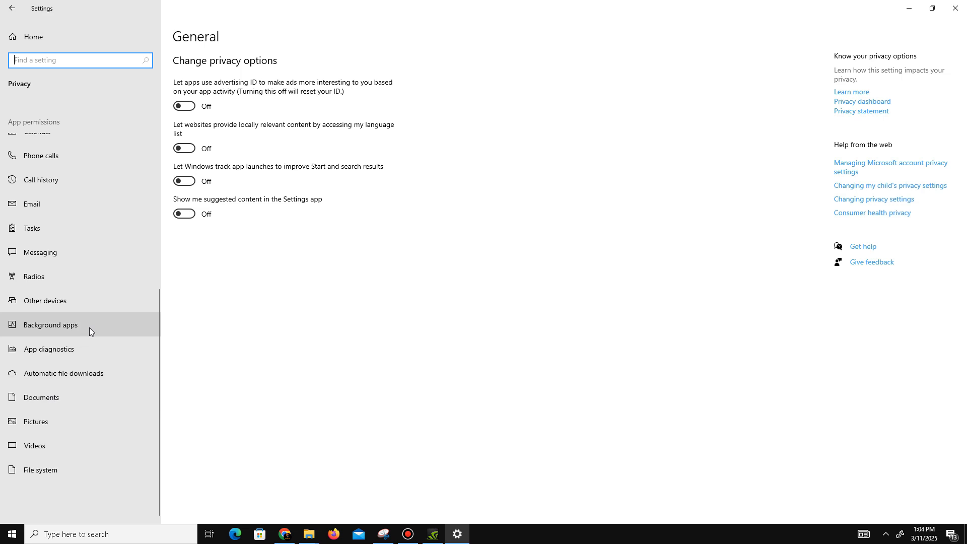
left_click(50, 325)
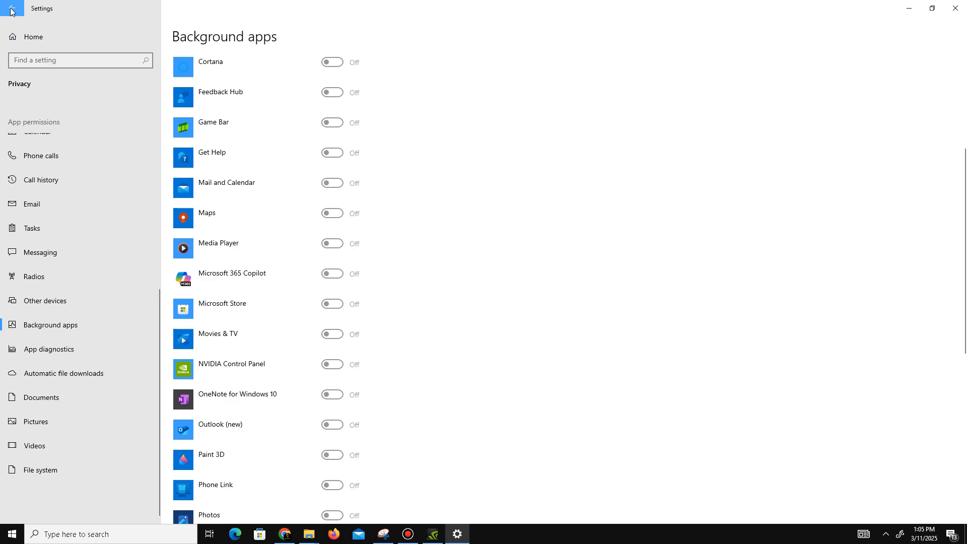
- In Gaming settings, review Game Bar and Captures and confirm Game Mode is on
left_click(12, 10)
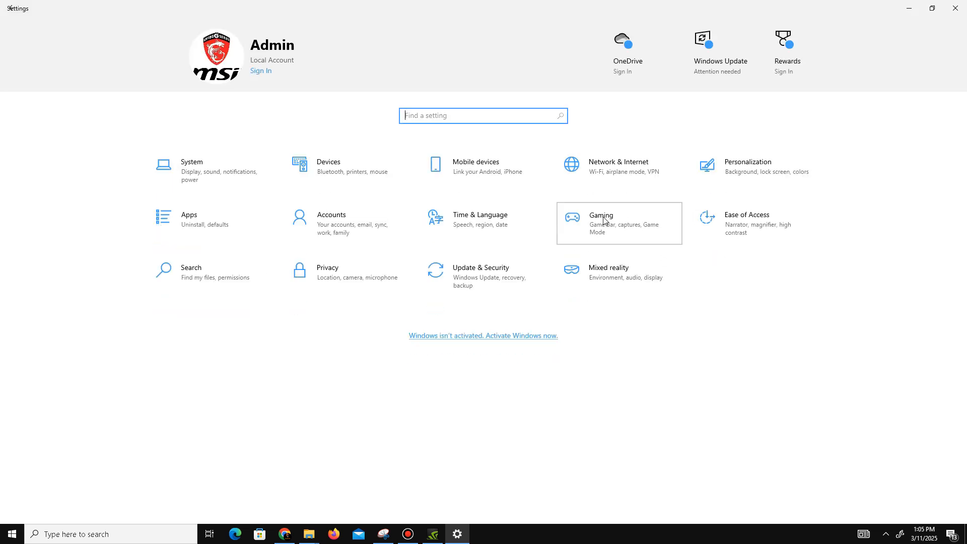
left_click(619, 223)
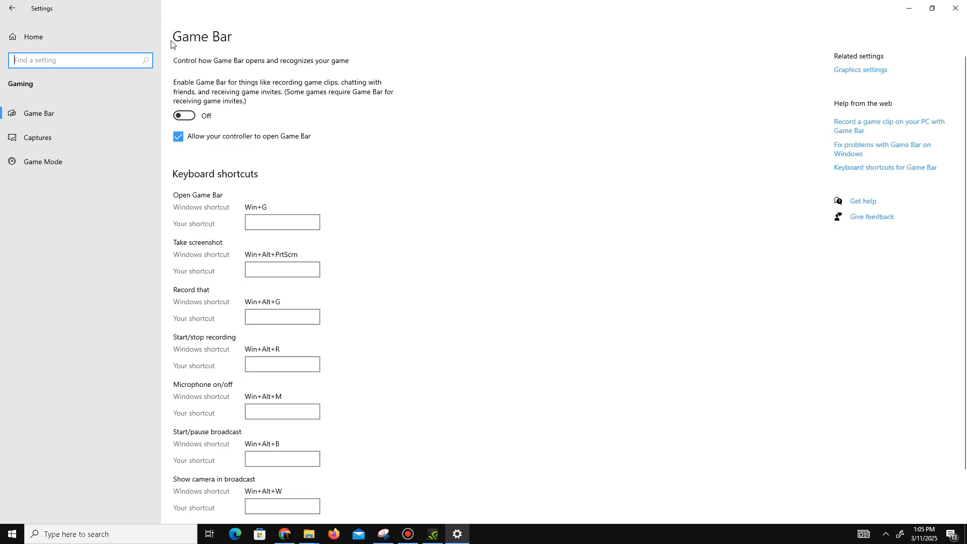
left_click(37, 137)
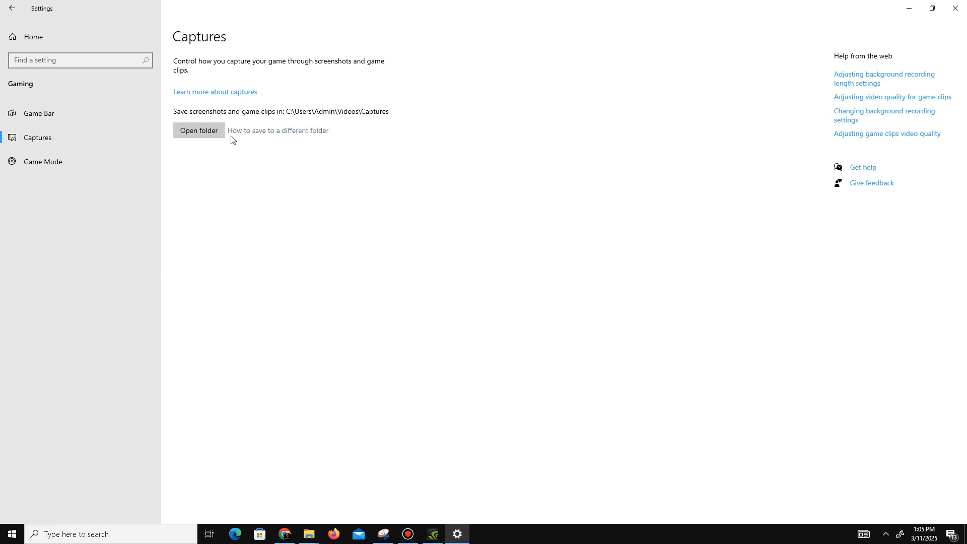
left_click(42, 162)
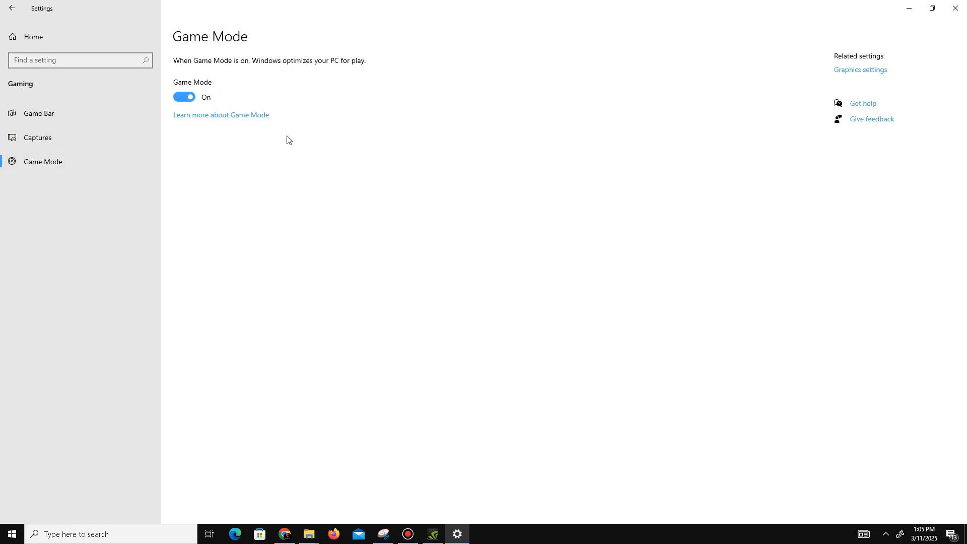
mouse_move(251, 126)
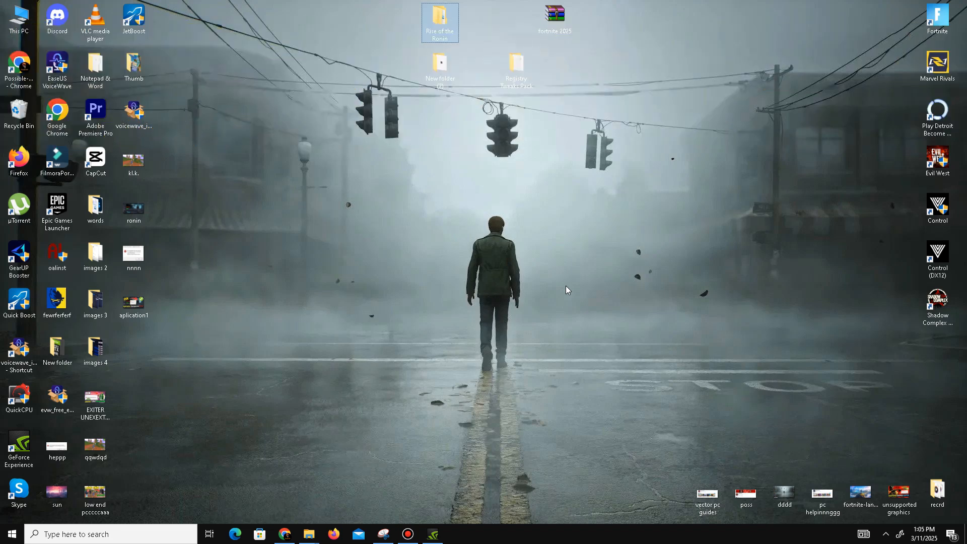
key("Win+r")
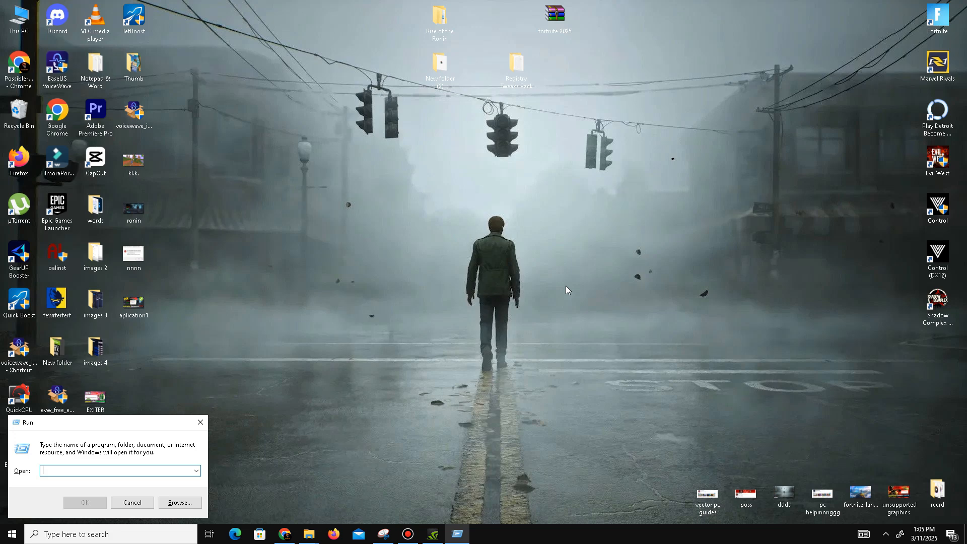
type("prefetch")
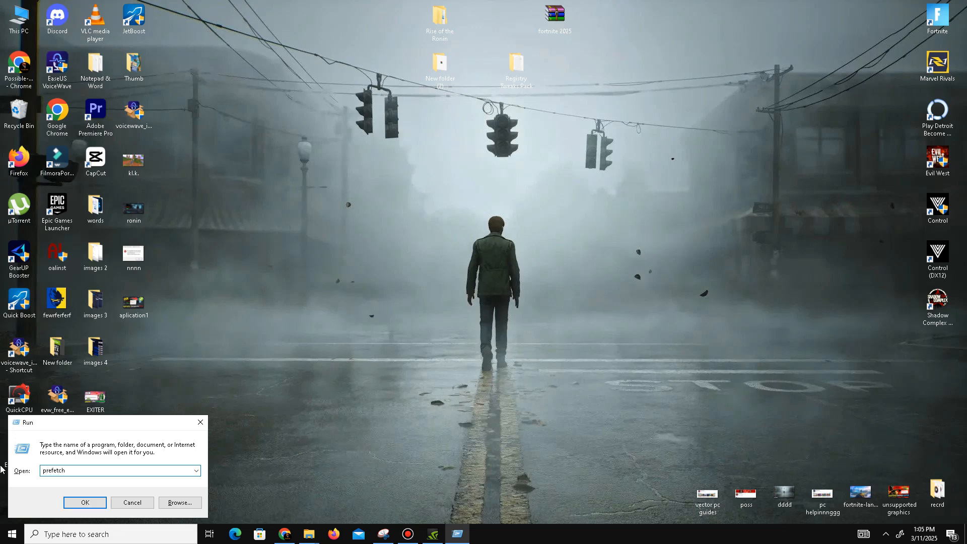
left_click(84, 502)
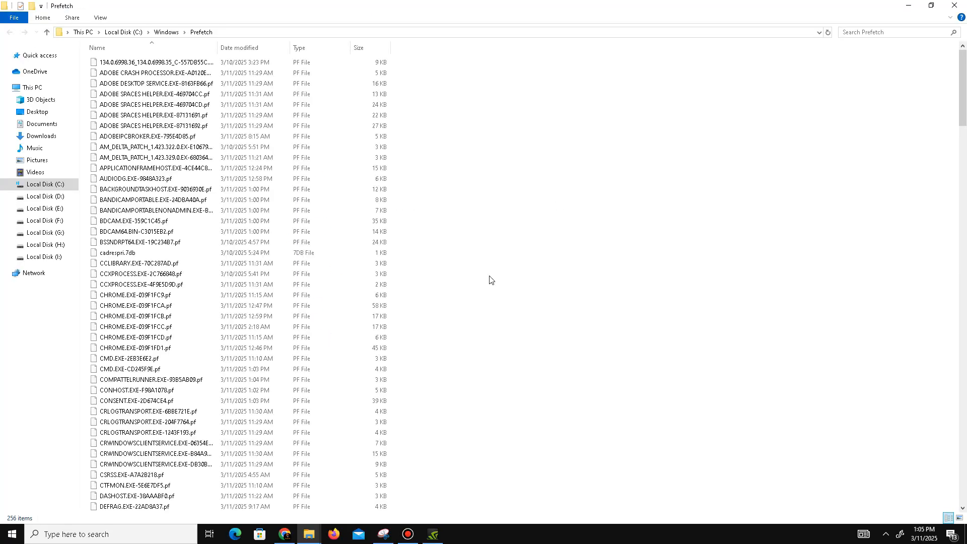
key("ctrl+a")
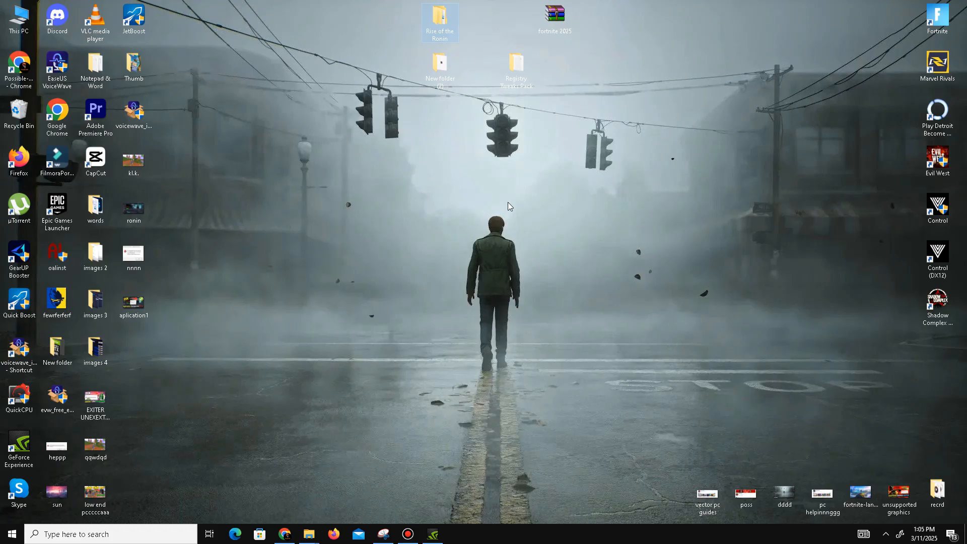
- Open the %temp% folder through the Run prompt
key("Win+r")
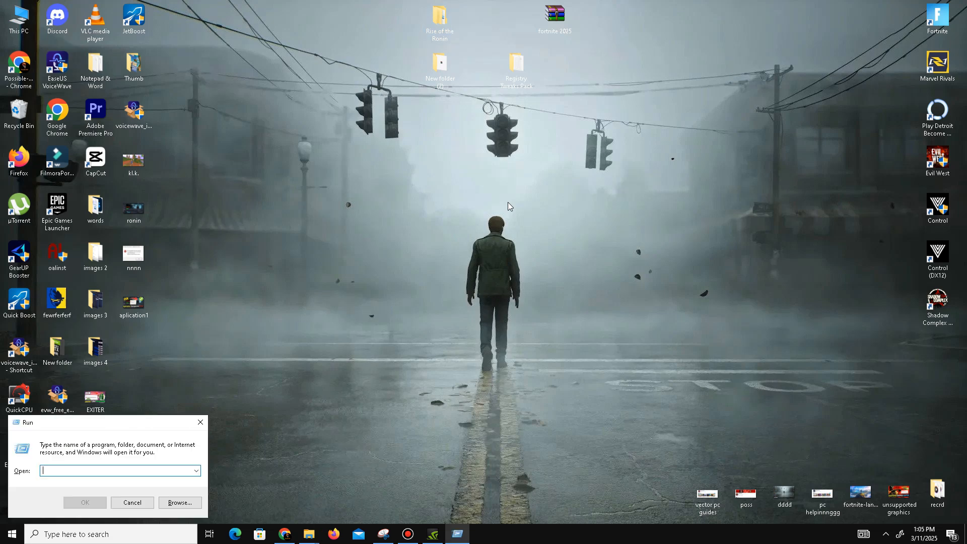
type("%")
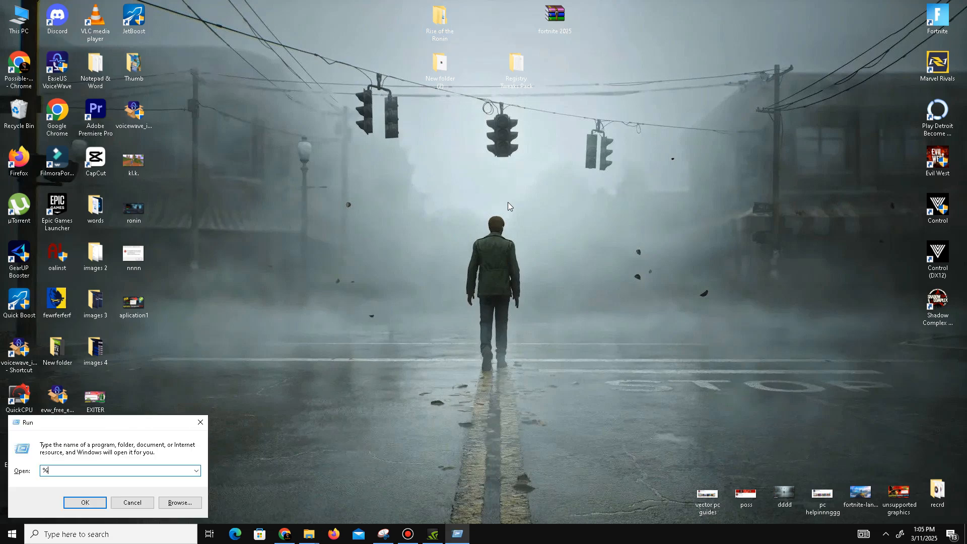
type("tem")
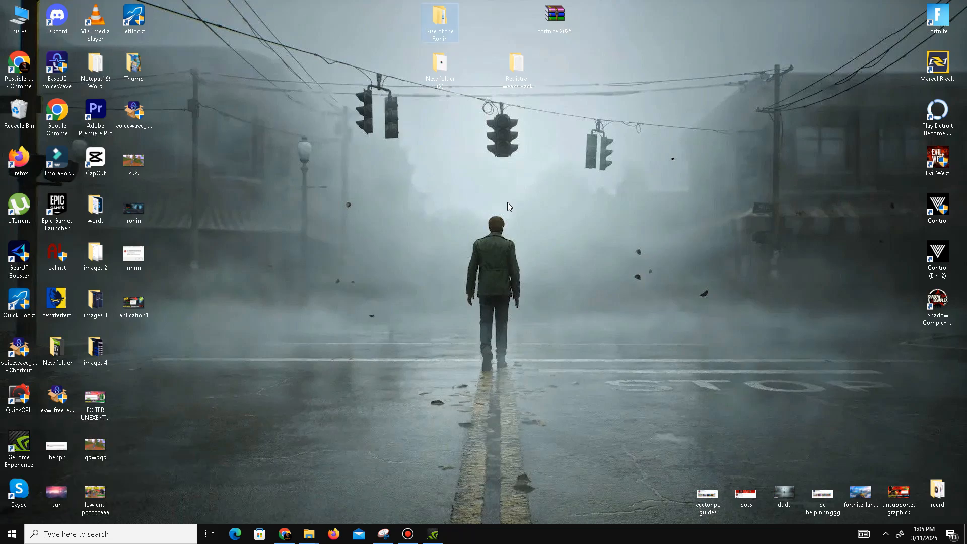
left_click(309, 534)
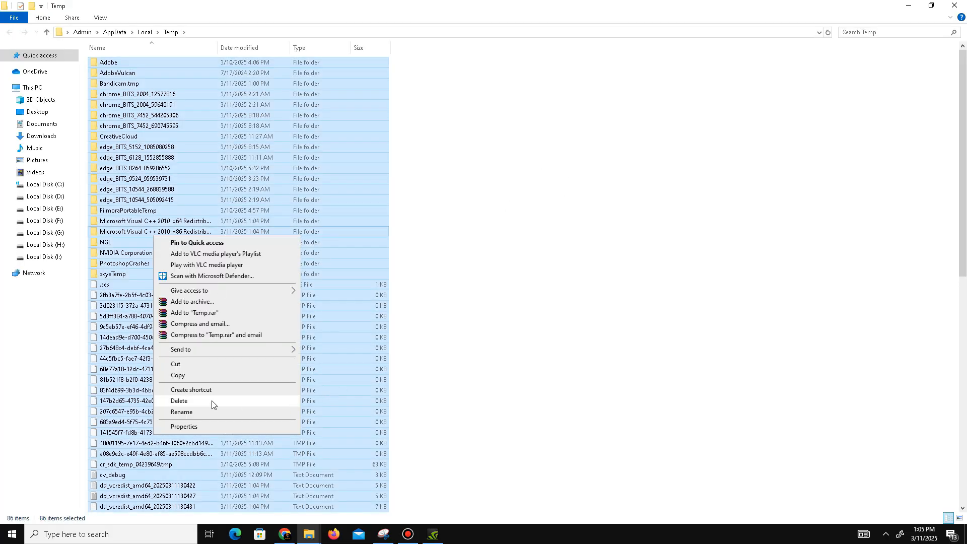
- Delete the temp files, skipping all in-use items, then empty the Recycle Bin
left_click(179, 401)
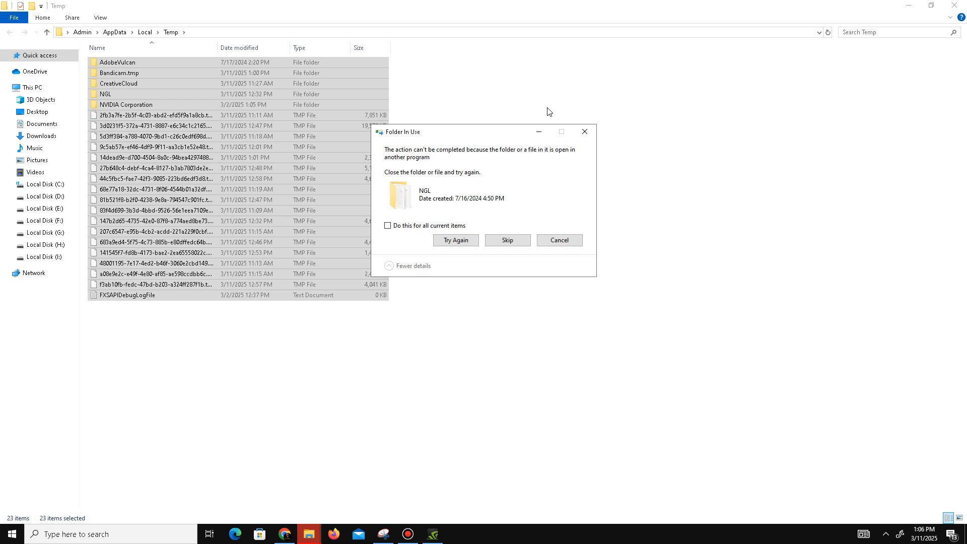
left_click(388, 225)
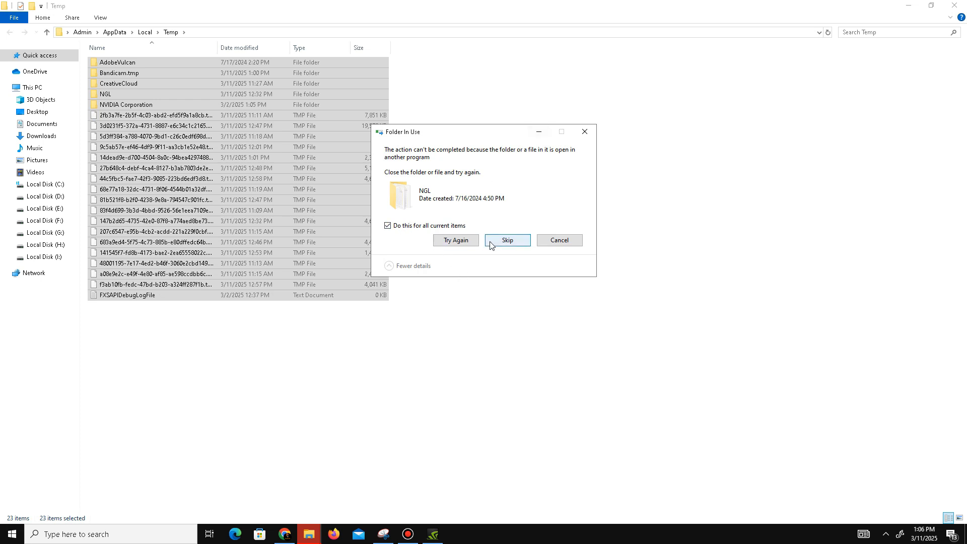
left_click(507, 240)
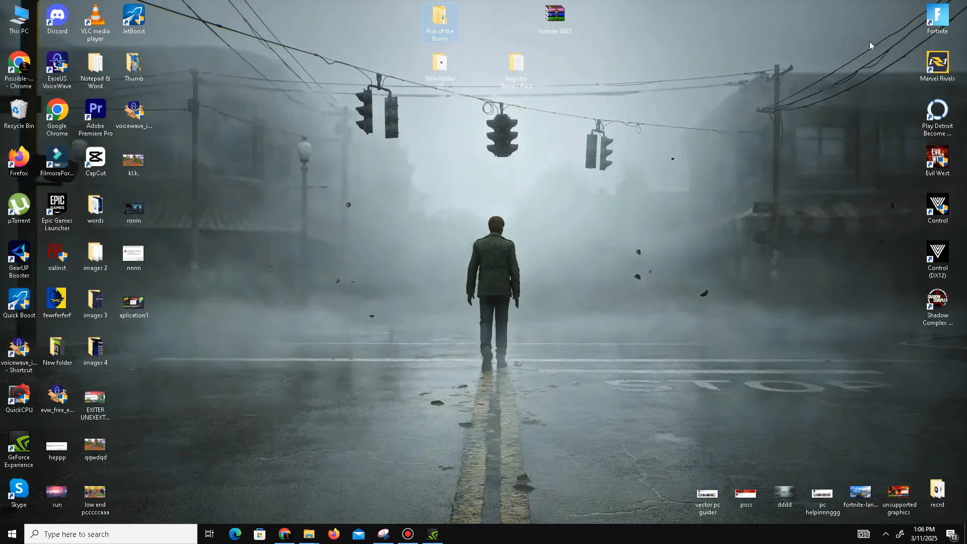
right_click(19, 111)
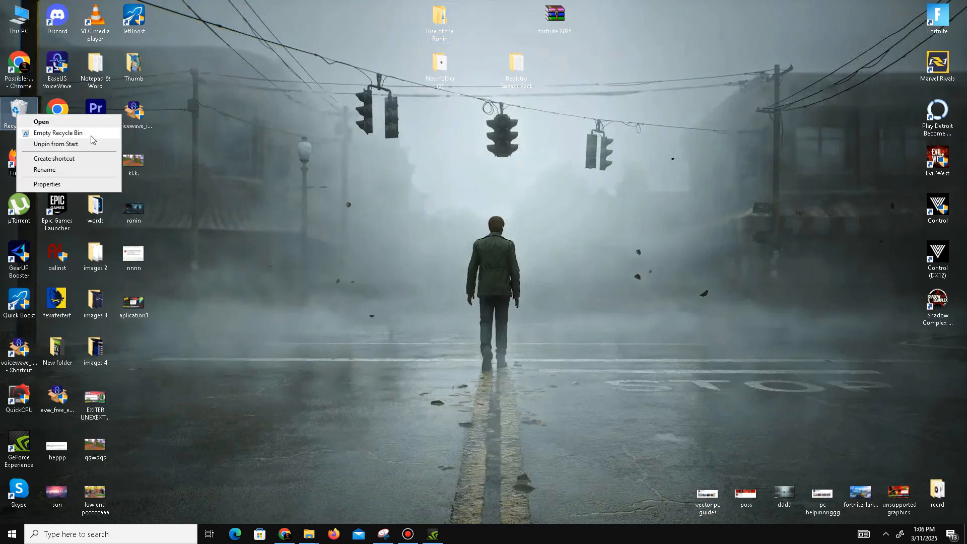
left_click(509, 278)
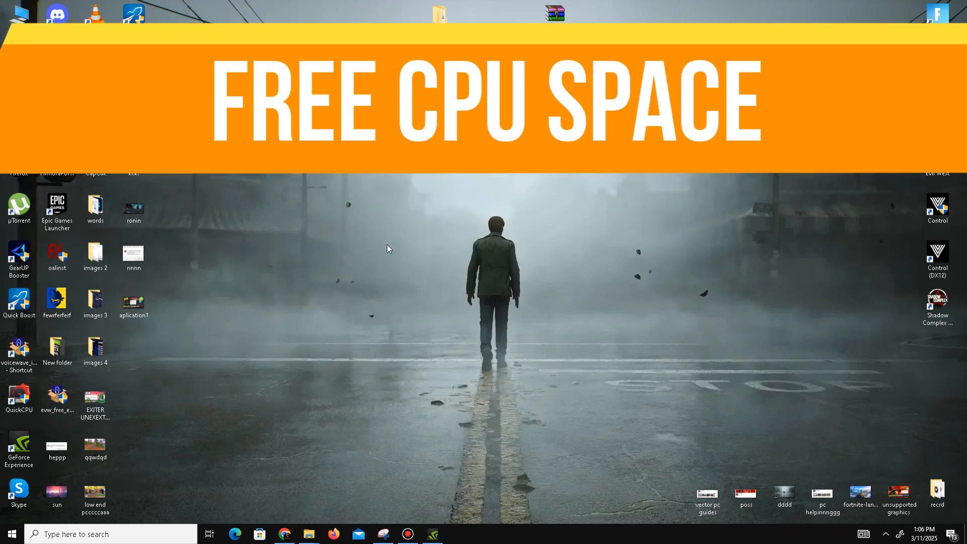
mouse_move(387, 243)
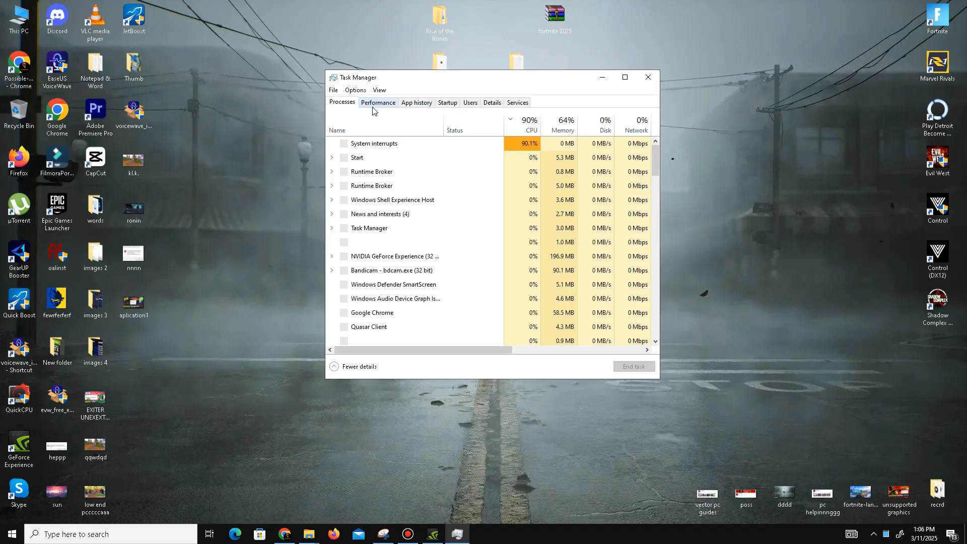
left_click(378, 102)
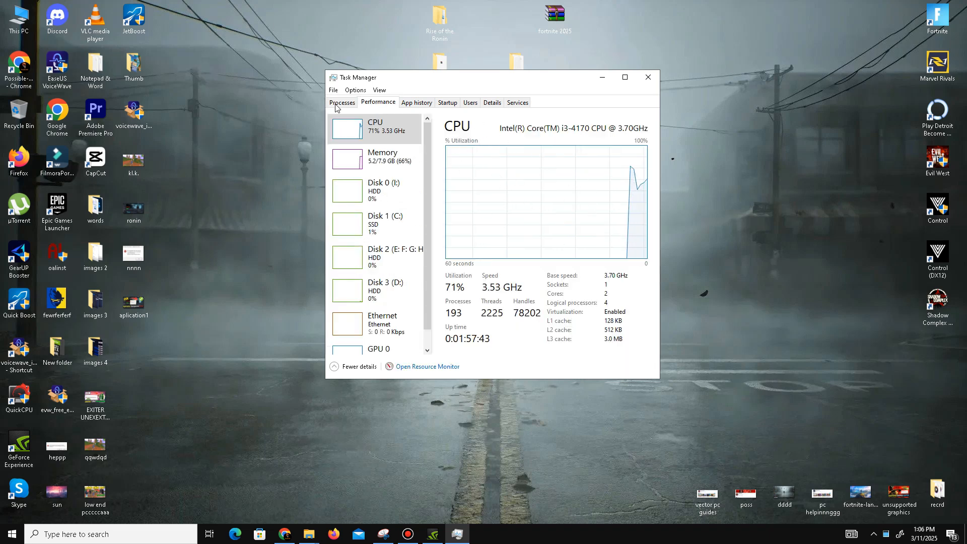
left_click(342, 103)
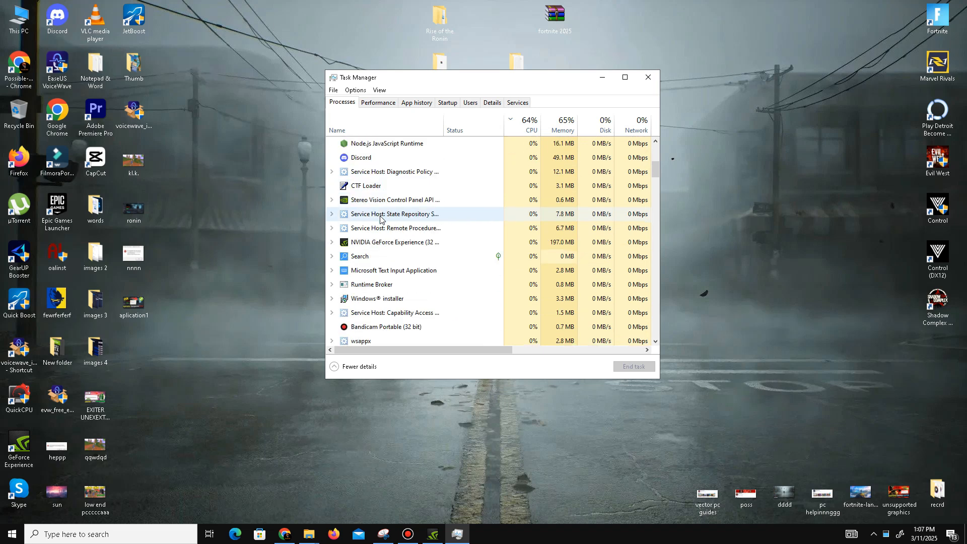
left_click(529, 121)
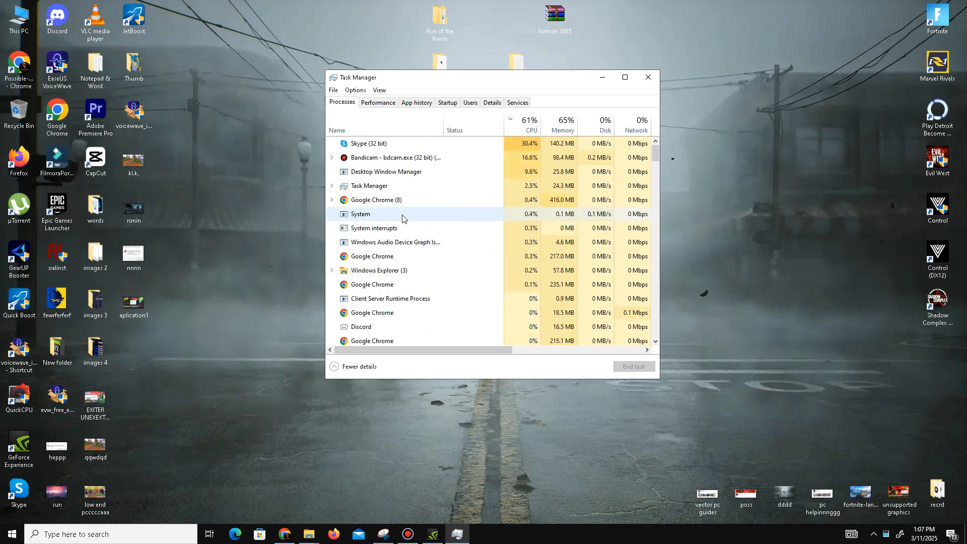
right_click(395, 157)
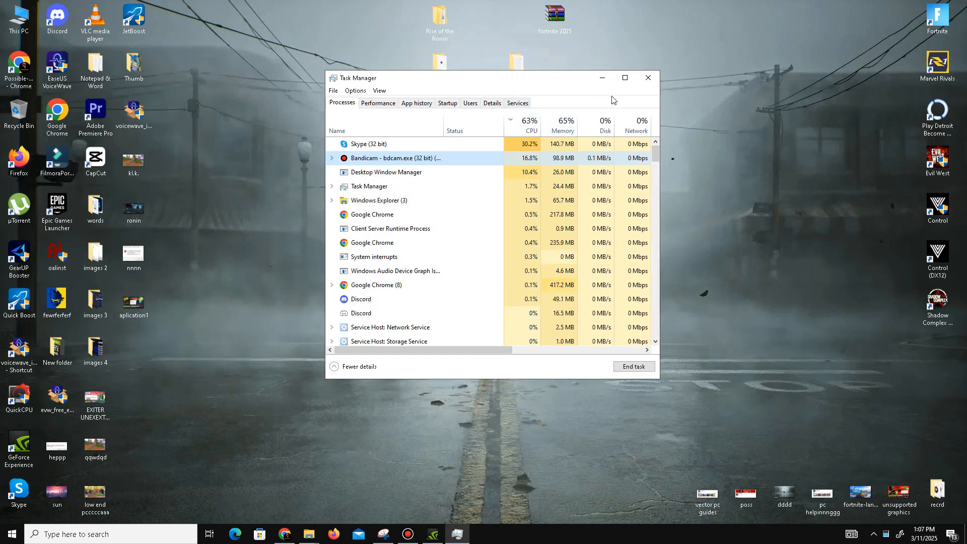
left_click(647, 78)
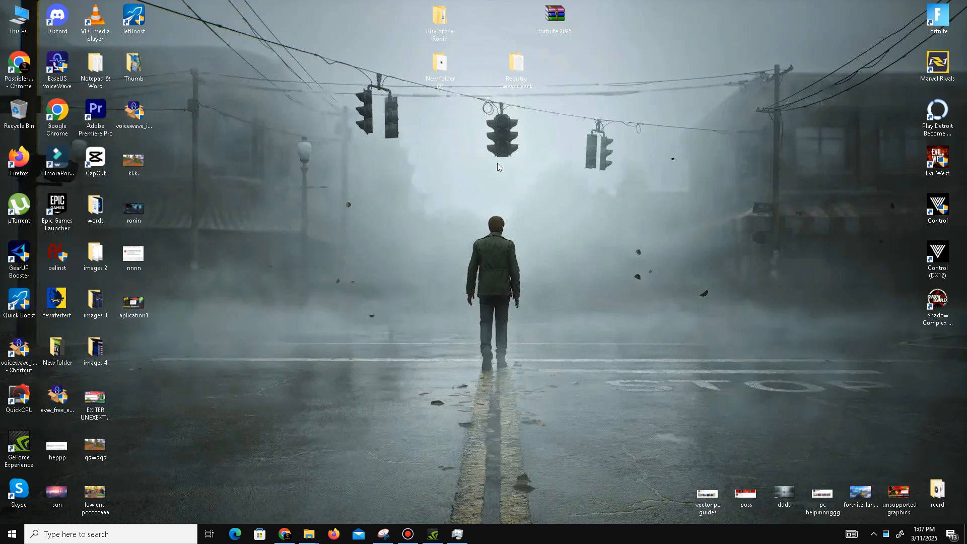